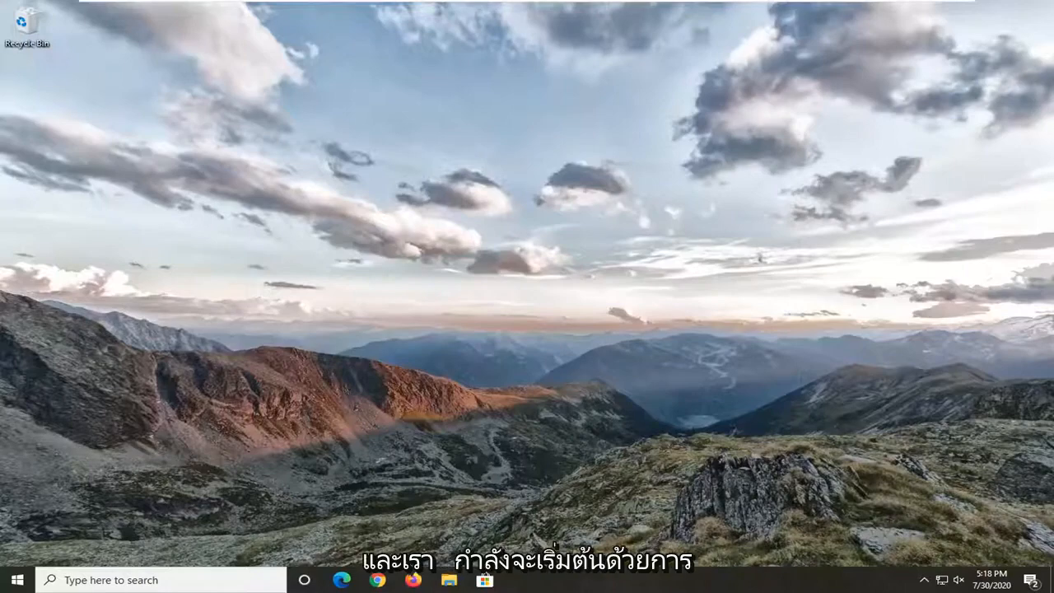
Search the Start menu for 'internet options' and show the Connections tab of Internet Properties.
click(16, 580)
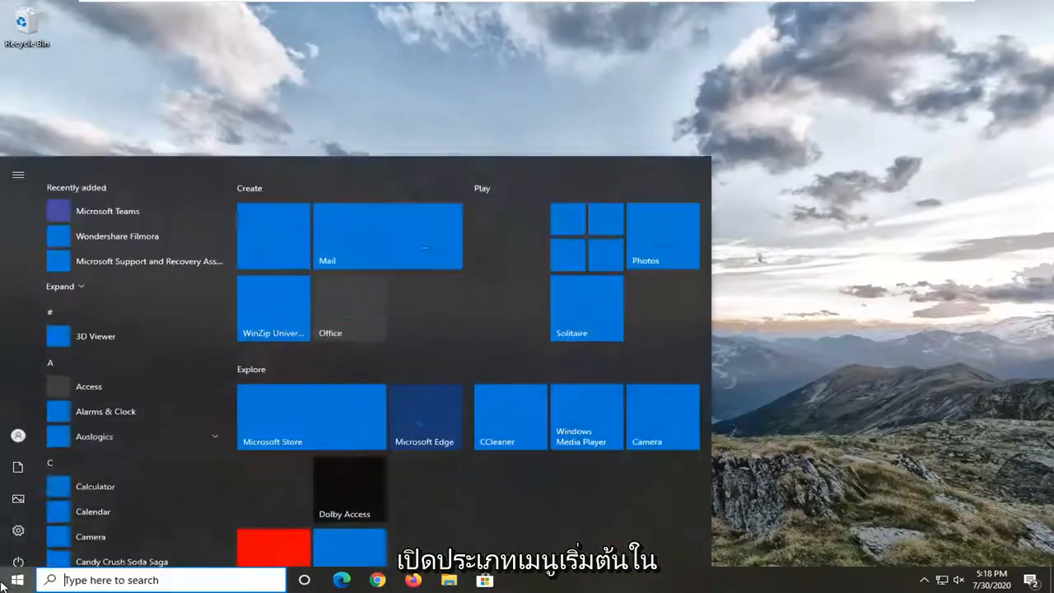
text(interneto)
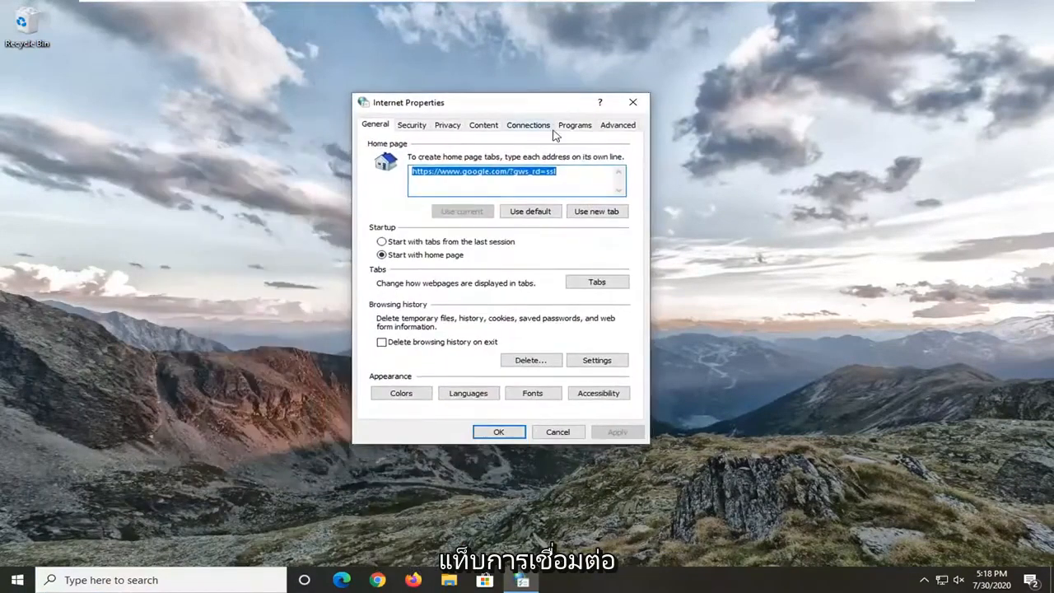
click(528, 124)
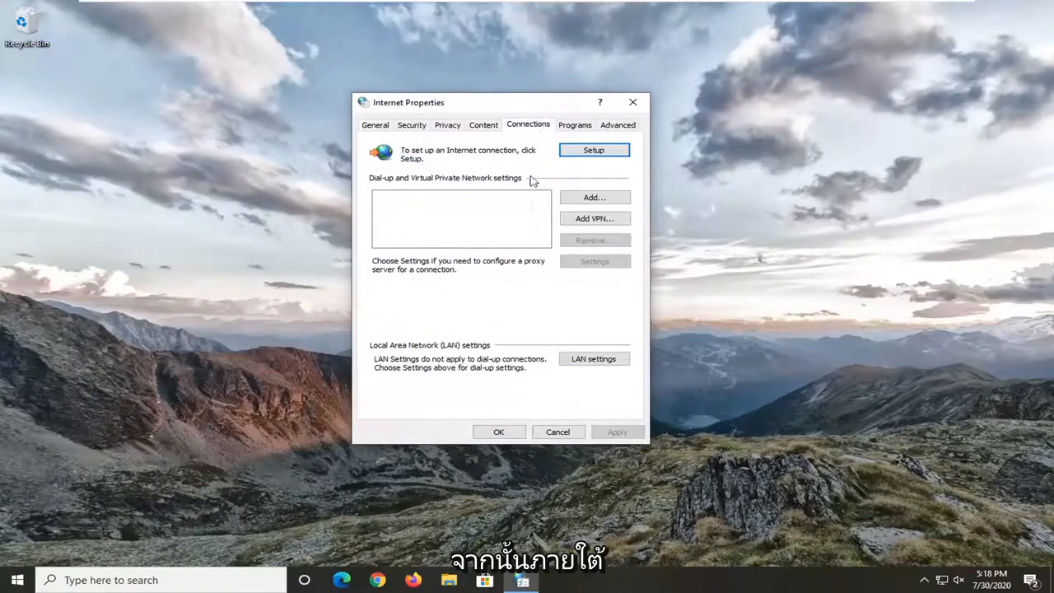
mouse_move(459, 354)
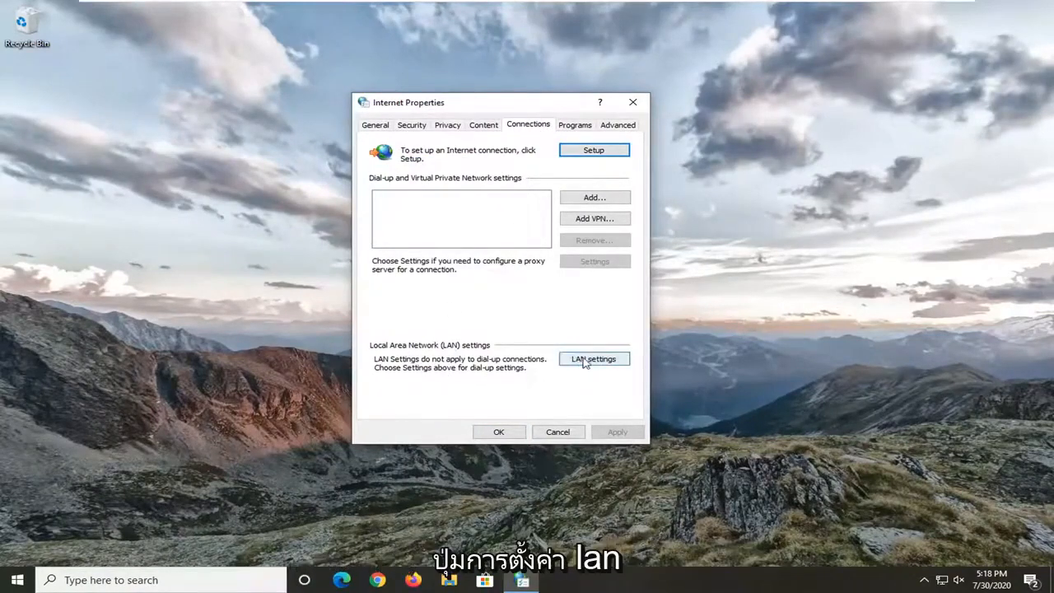
Keep 'Automatically detect settings' on with no proxy server, and confirm LAN settings and Internet Properties.
click(594, 358)
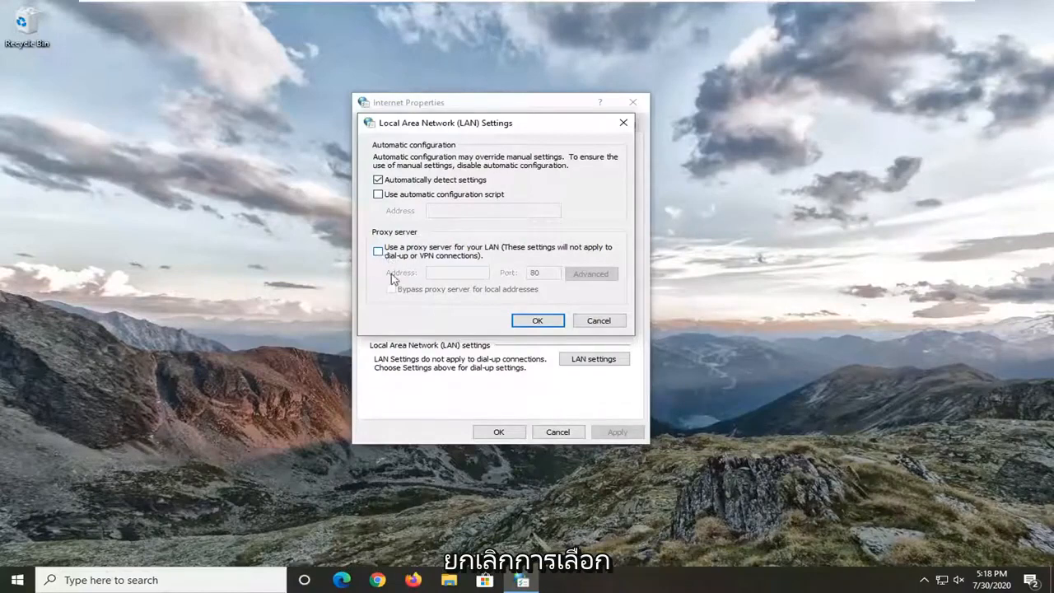
click(537, 321)
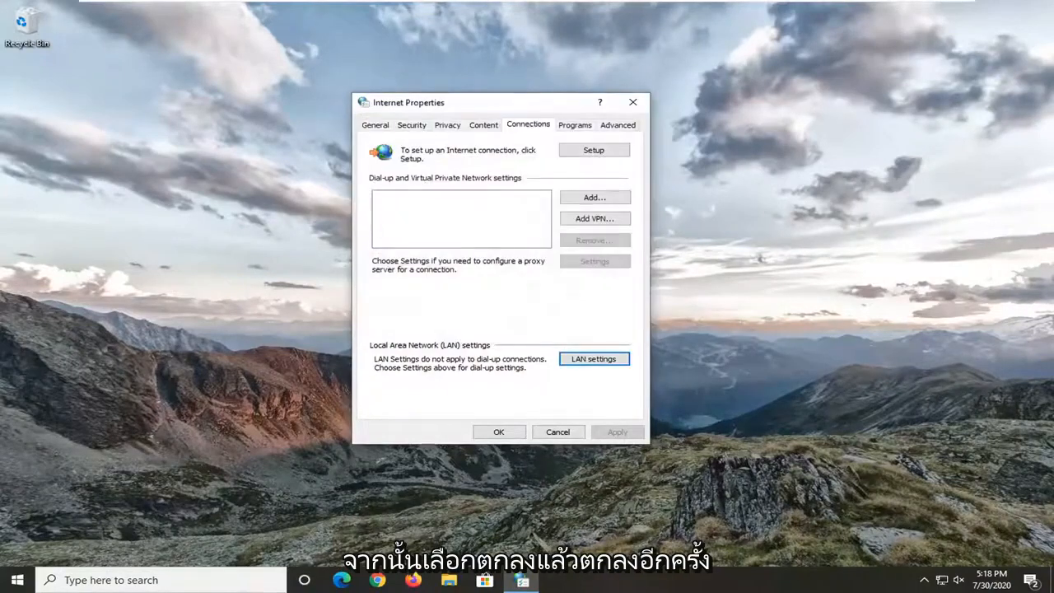
click(499, 431)
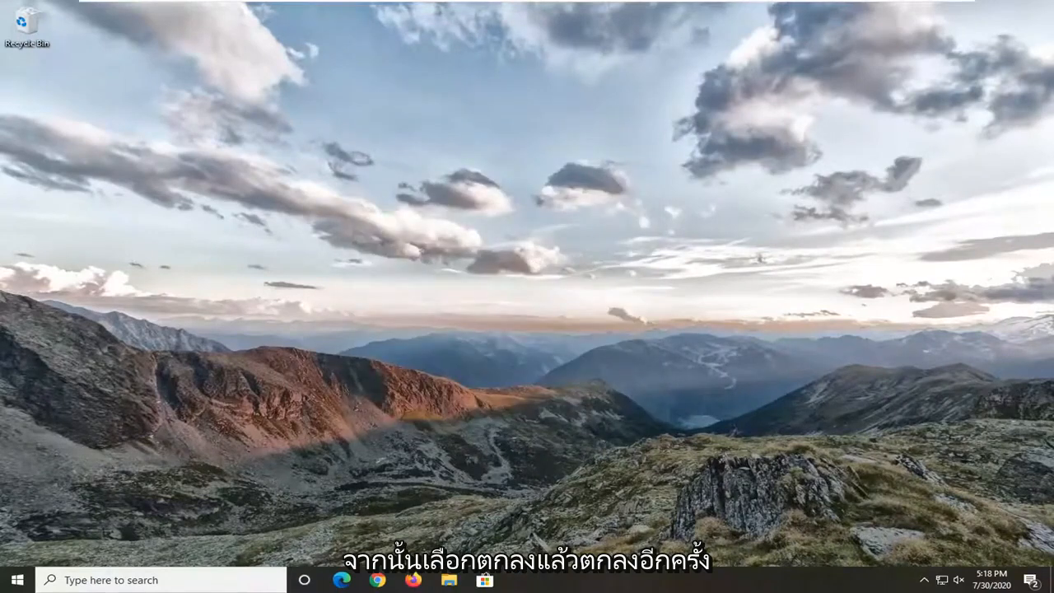